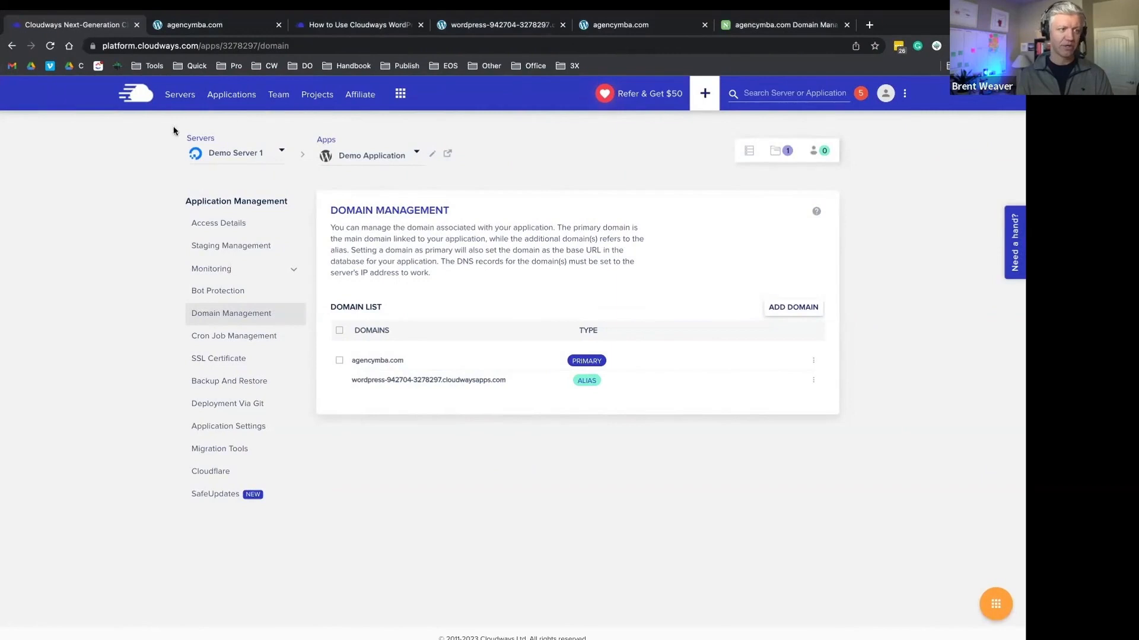
pyautogui.moveTo(278, 96)
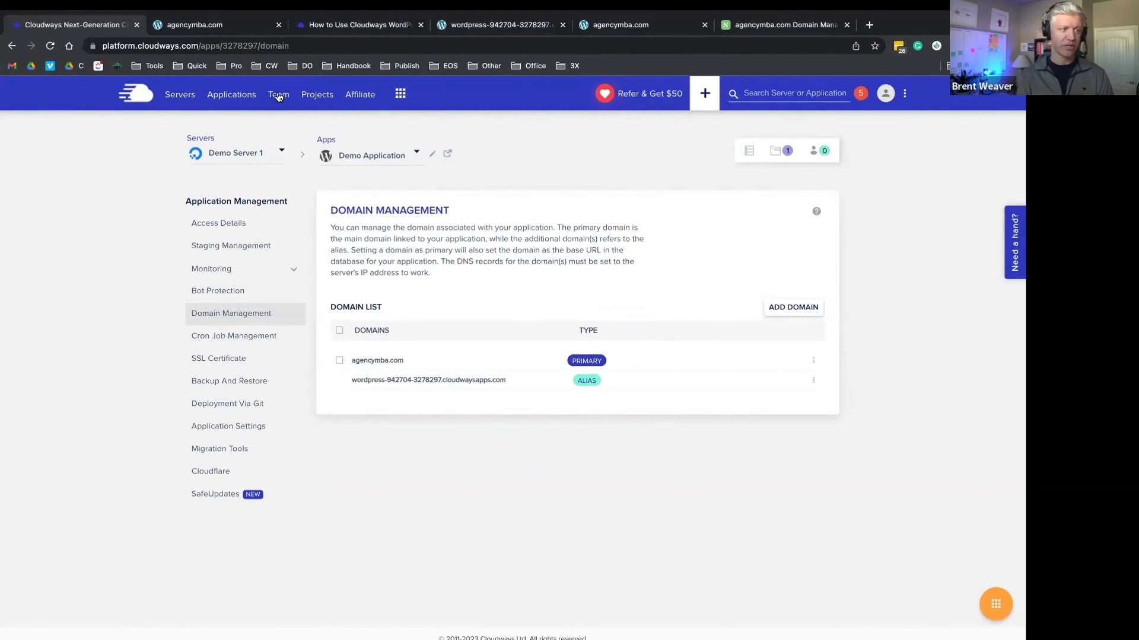
# Step: From the Team area, bring up the blank Create New Member form
pyautogui.click(278, 94)
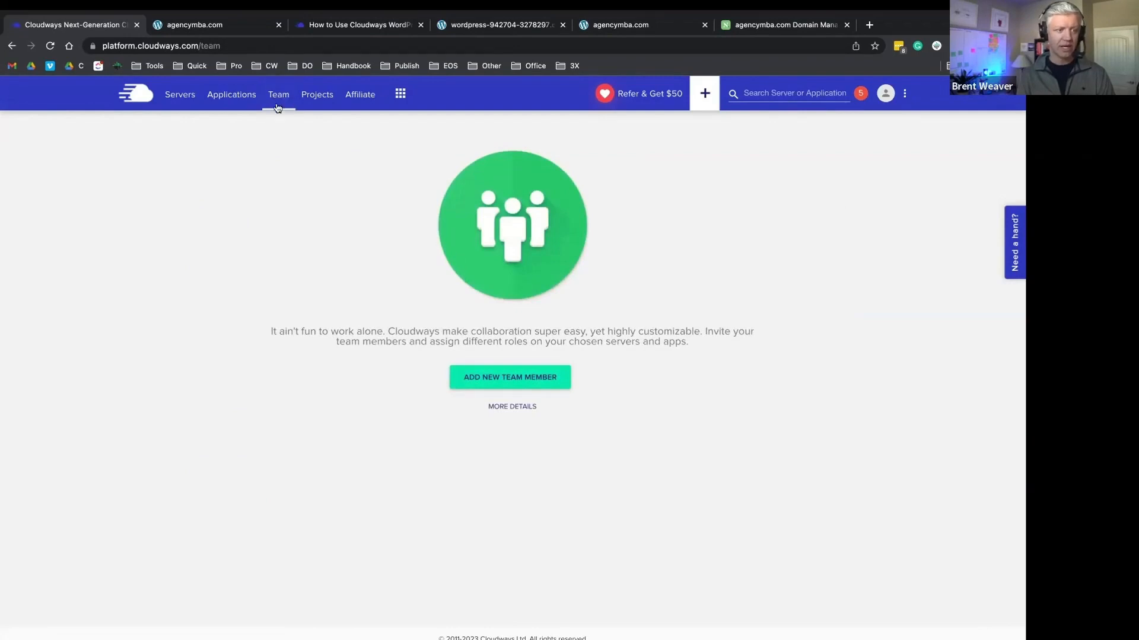
pyautogui.click(509, 377)
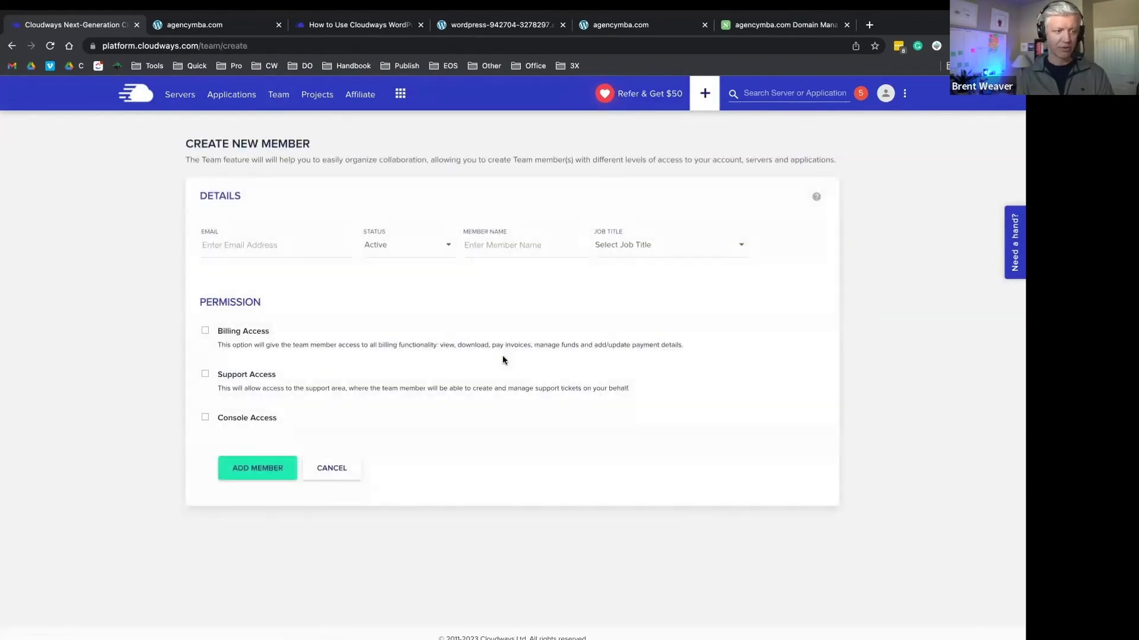
pyautogui.click(276, 244)
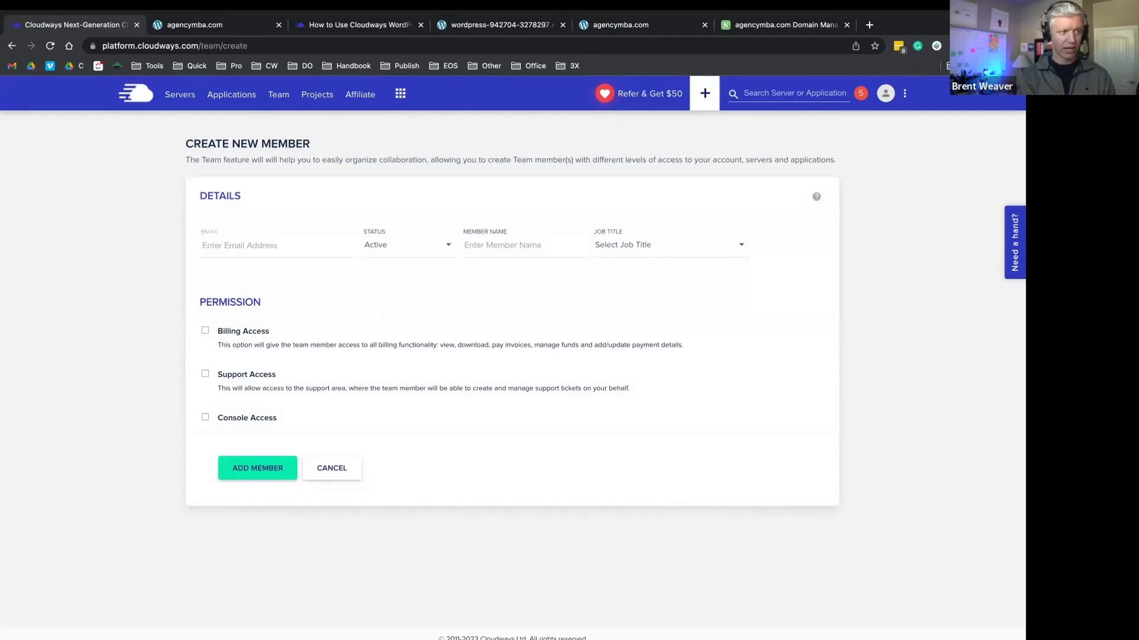
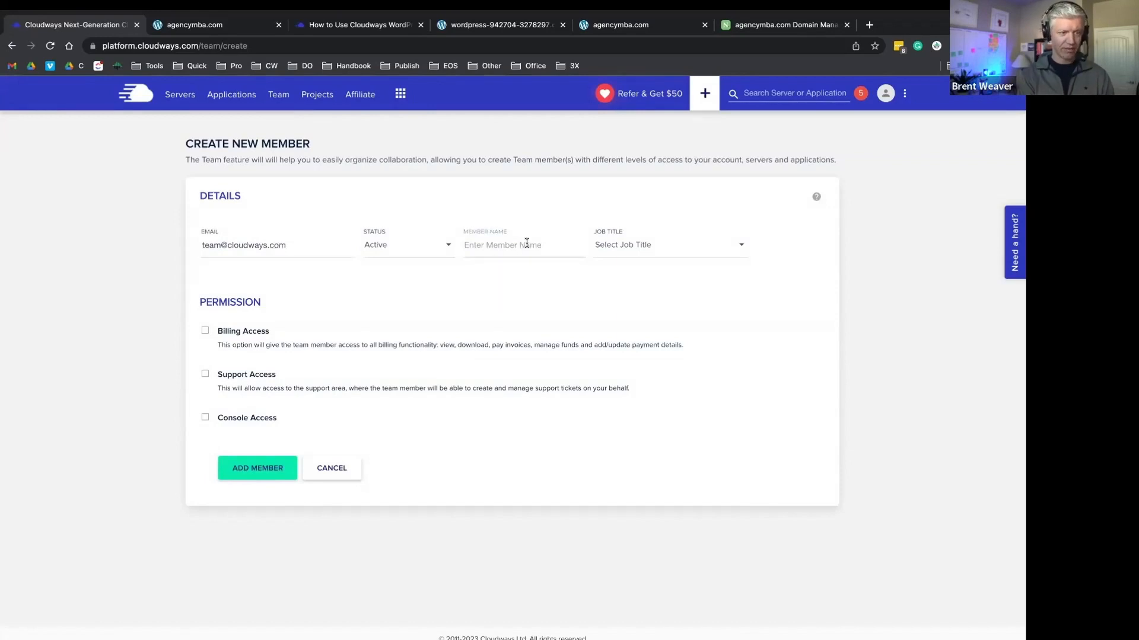
pyautogui.write('CW Team')
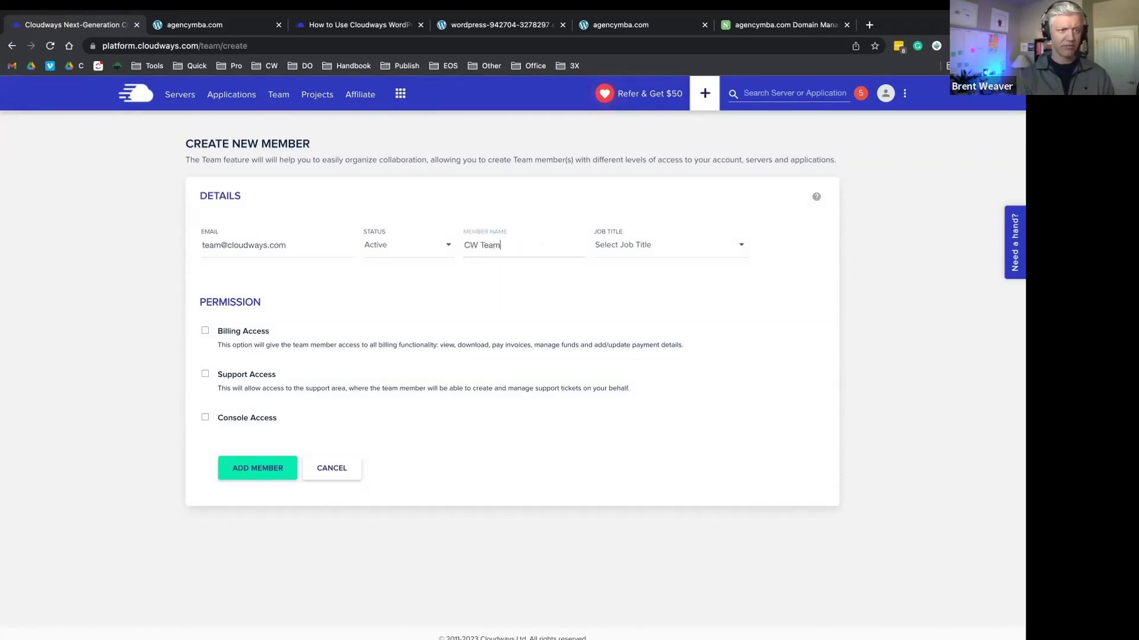
pyautogui.click(667, 245)
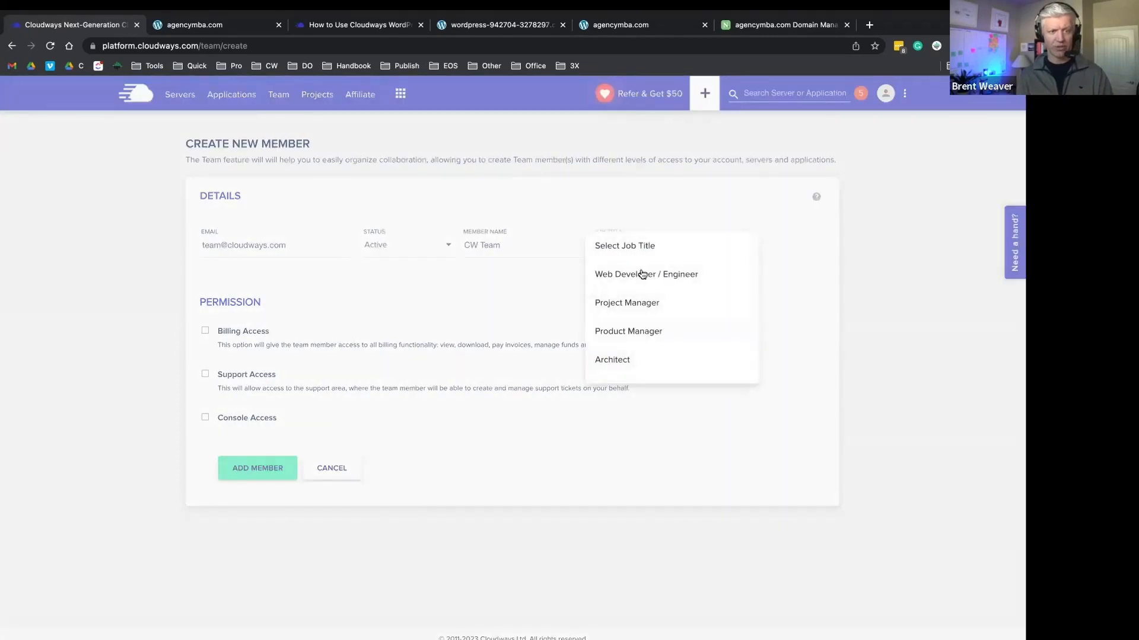
pyautogui.click(645, 274)
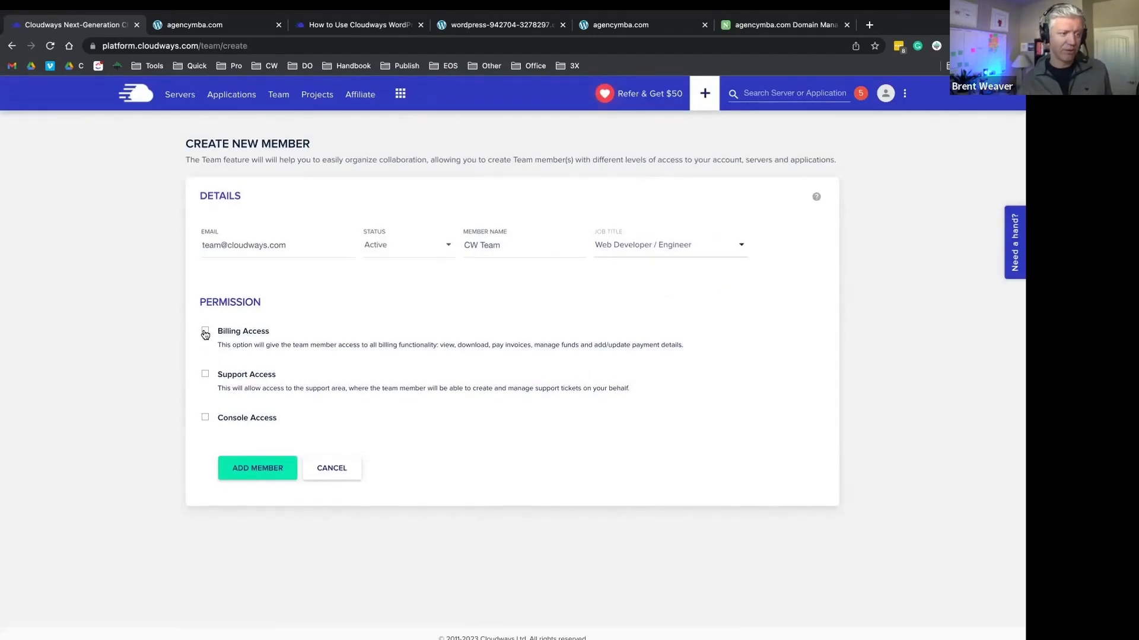
pyautogui.click(205, 331)
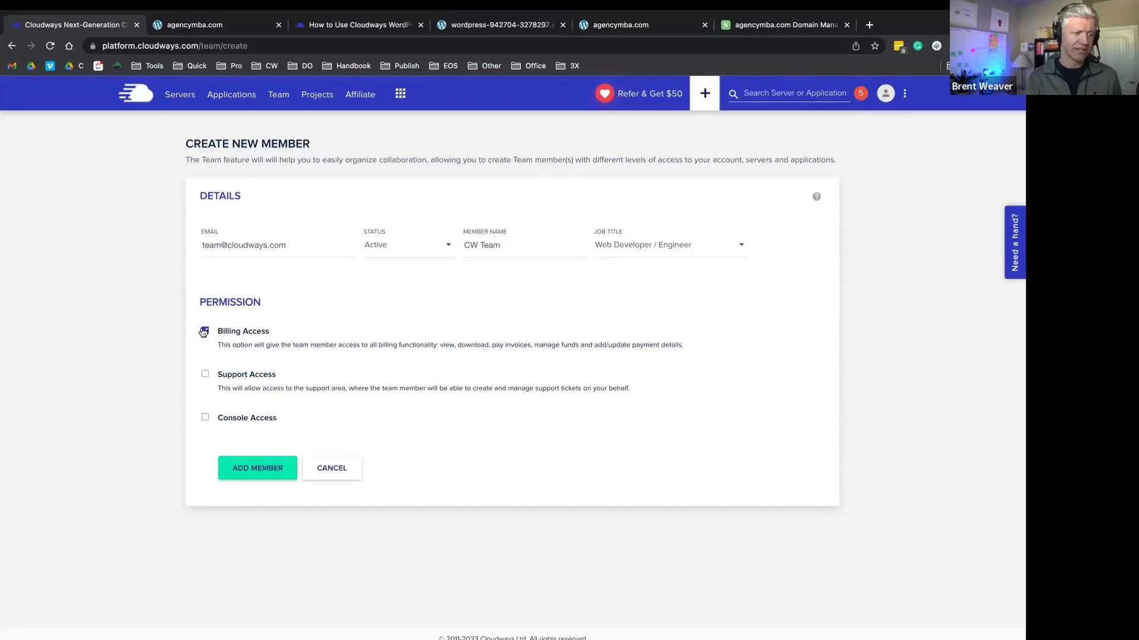
pyautogui.click(205, 374)
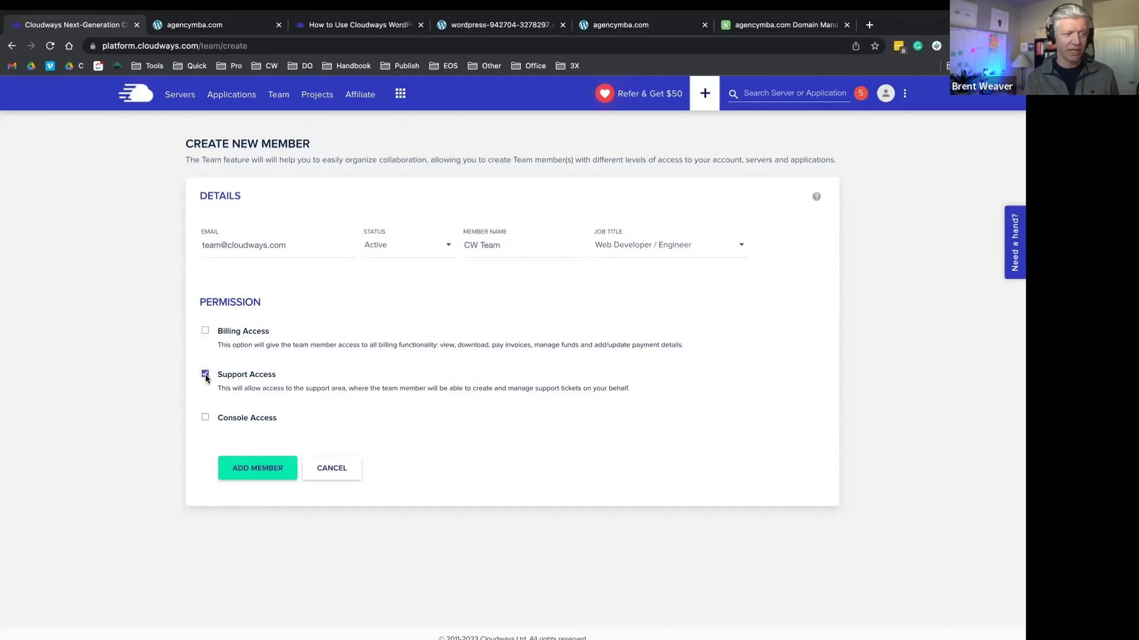
pyautogui.click(206, 373)
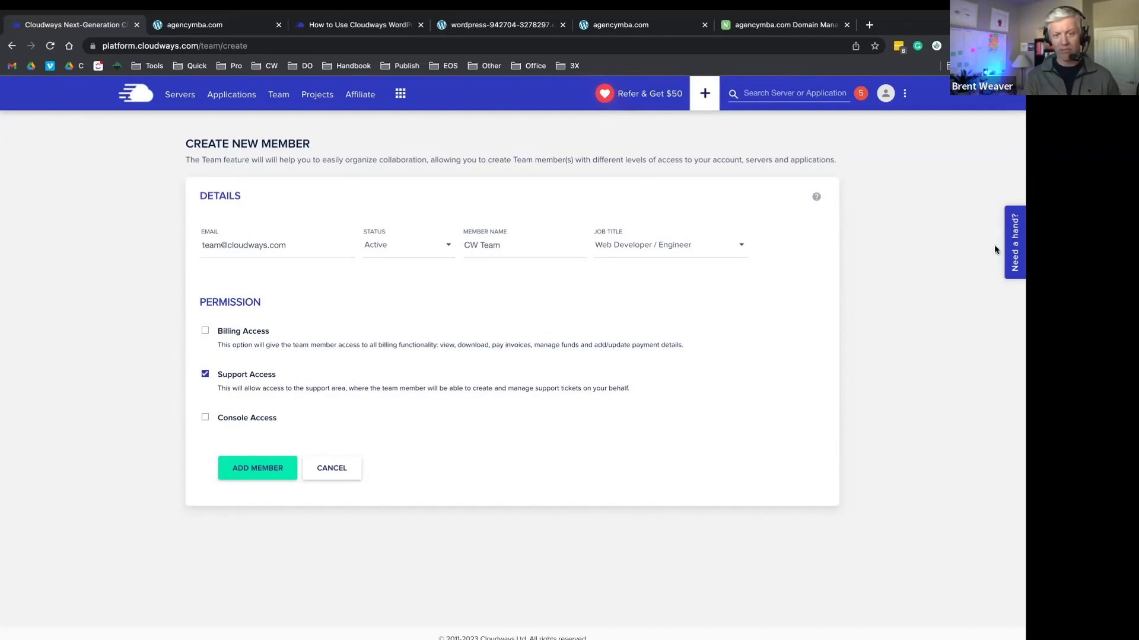
pyautogui.click(1014, 242)
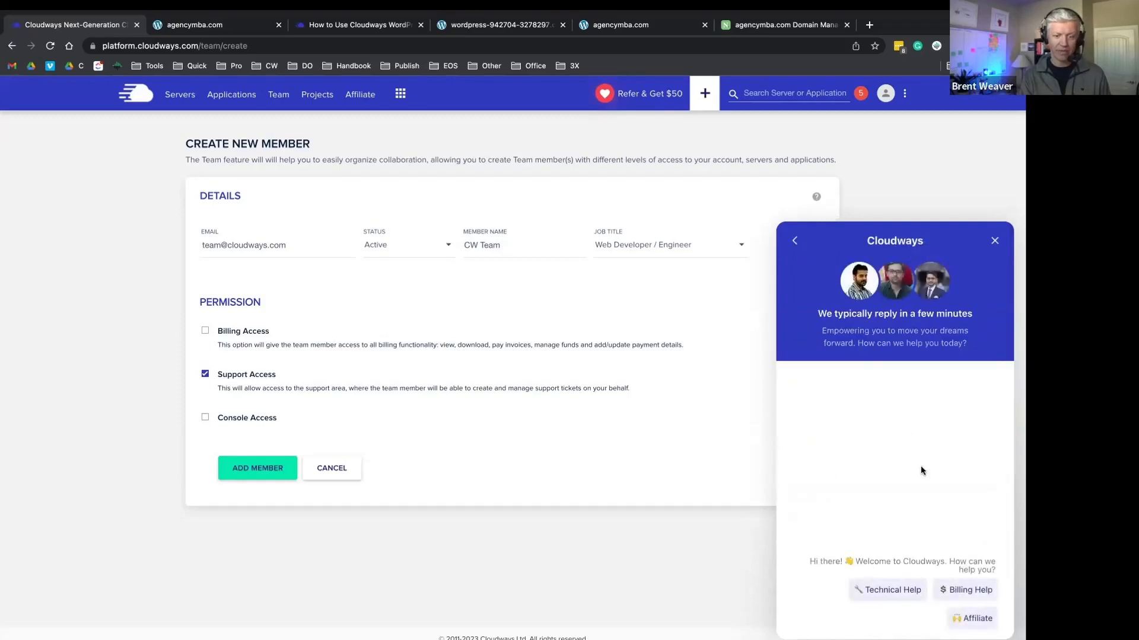
pyautogui.moveTo(996, 238)
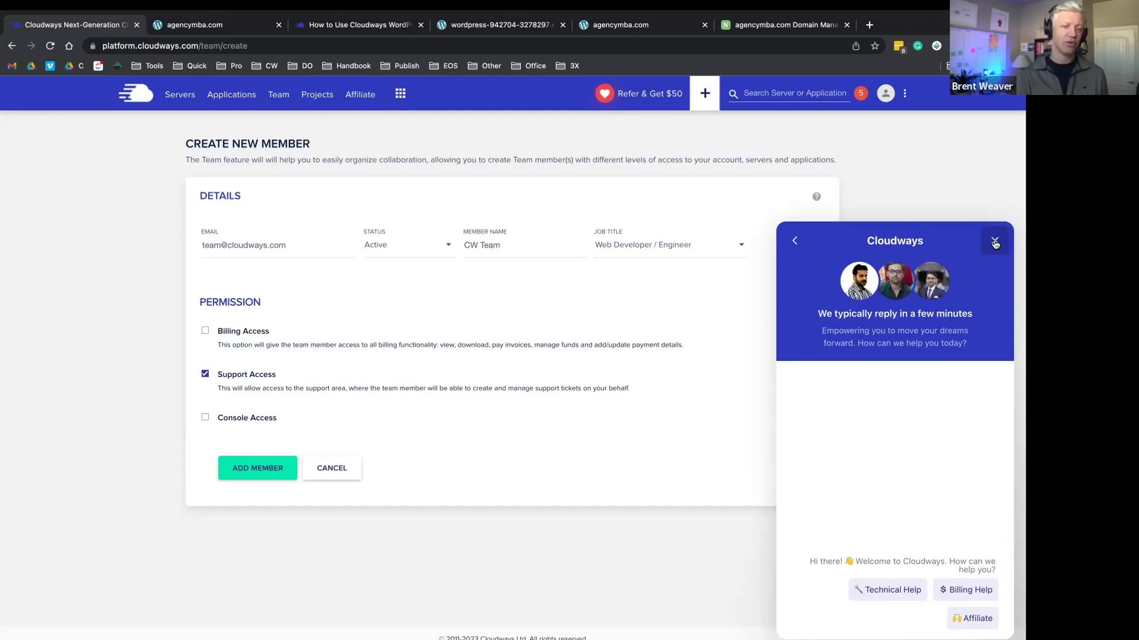
pyautogui.click(994, 241)
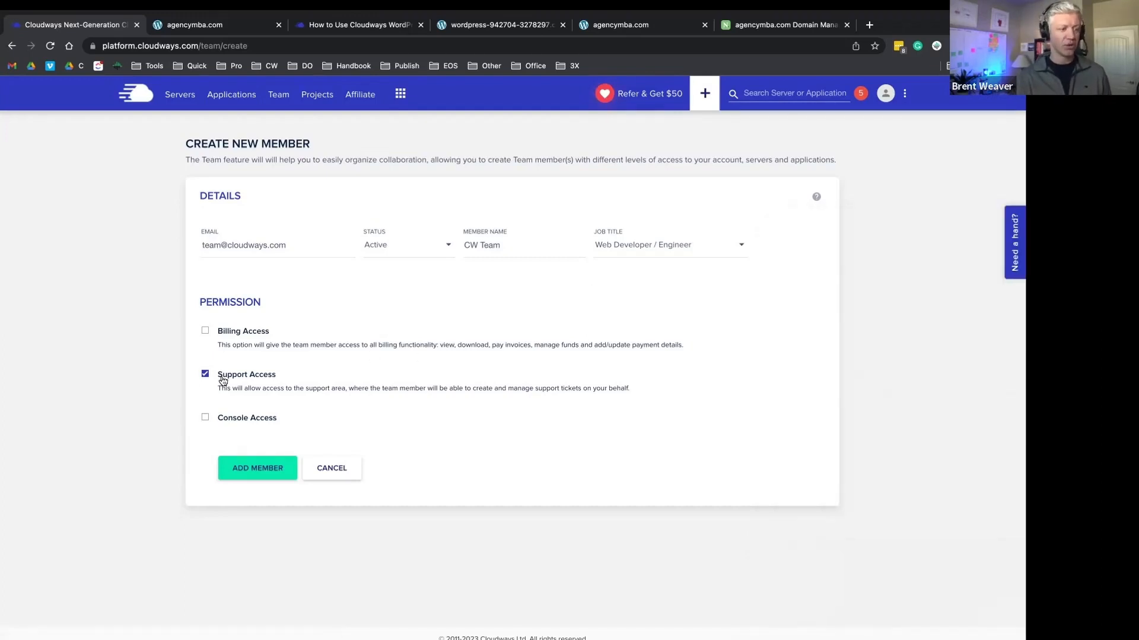
pyautogui.click(205, 374)
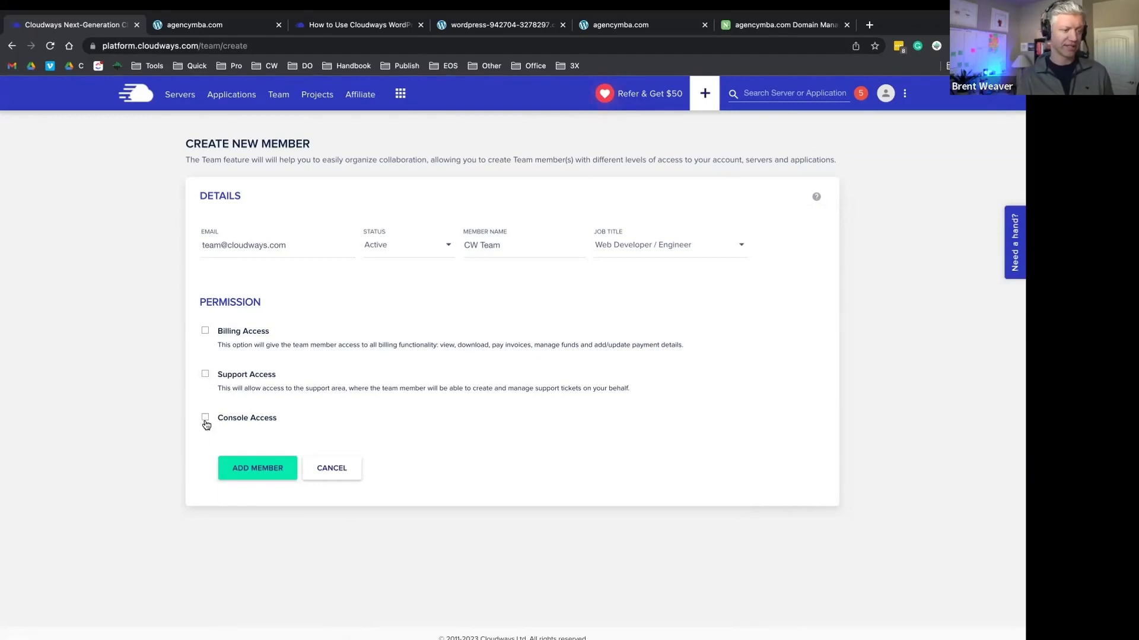
pyautogui.click(205, 417)
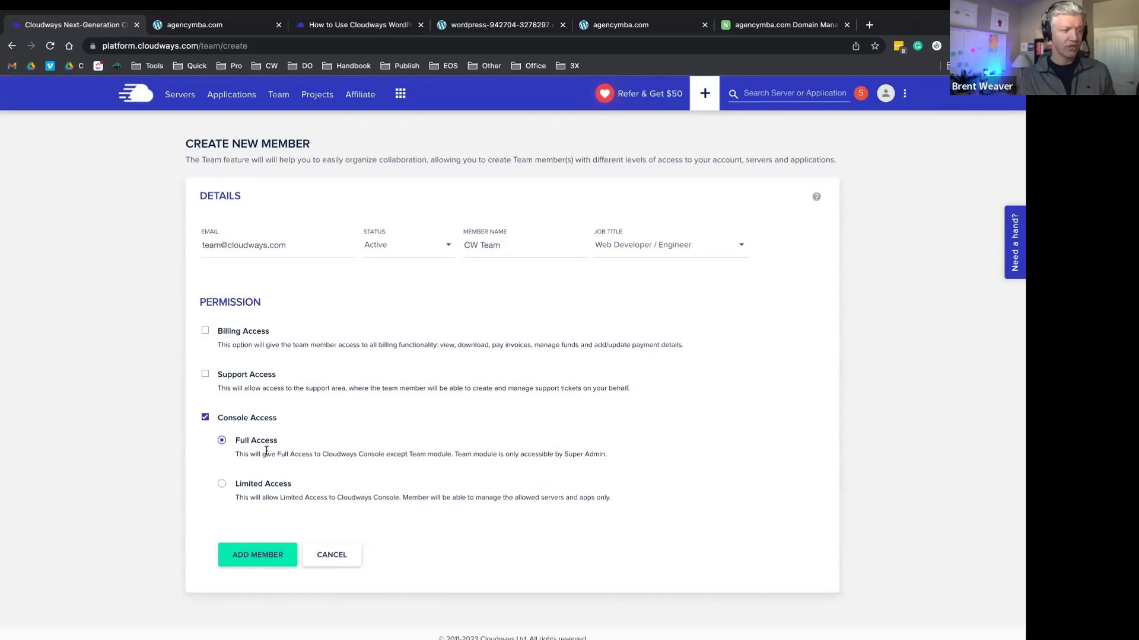
pyautogui.moveTo(263, 455); pyautogui.dragTo(416, 454)
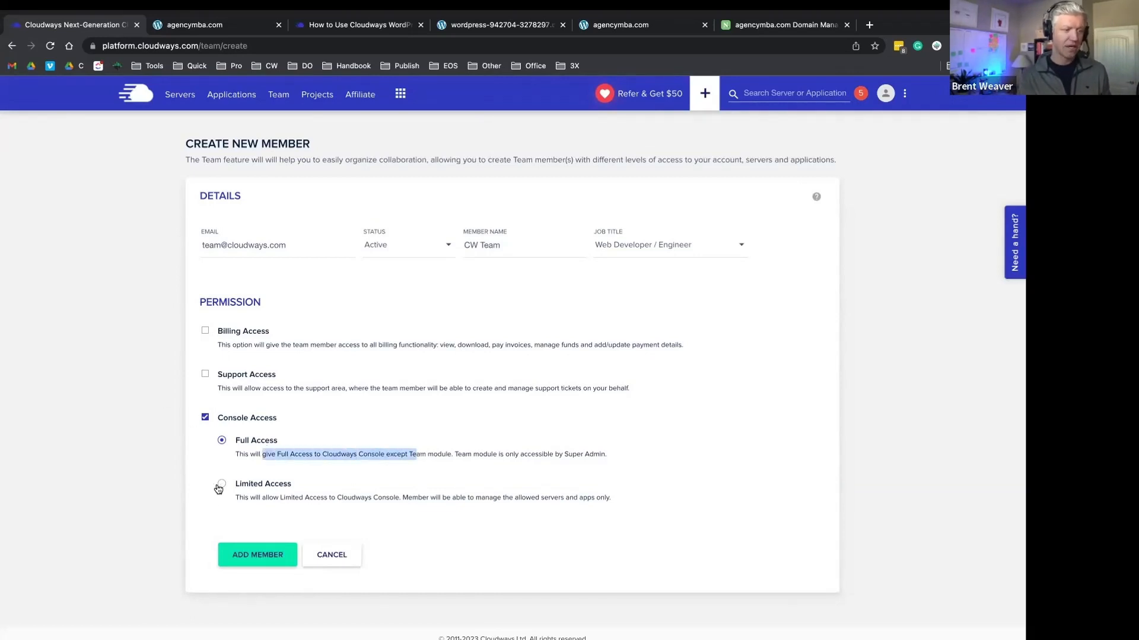
pyautogui.click(222, 488)
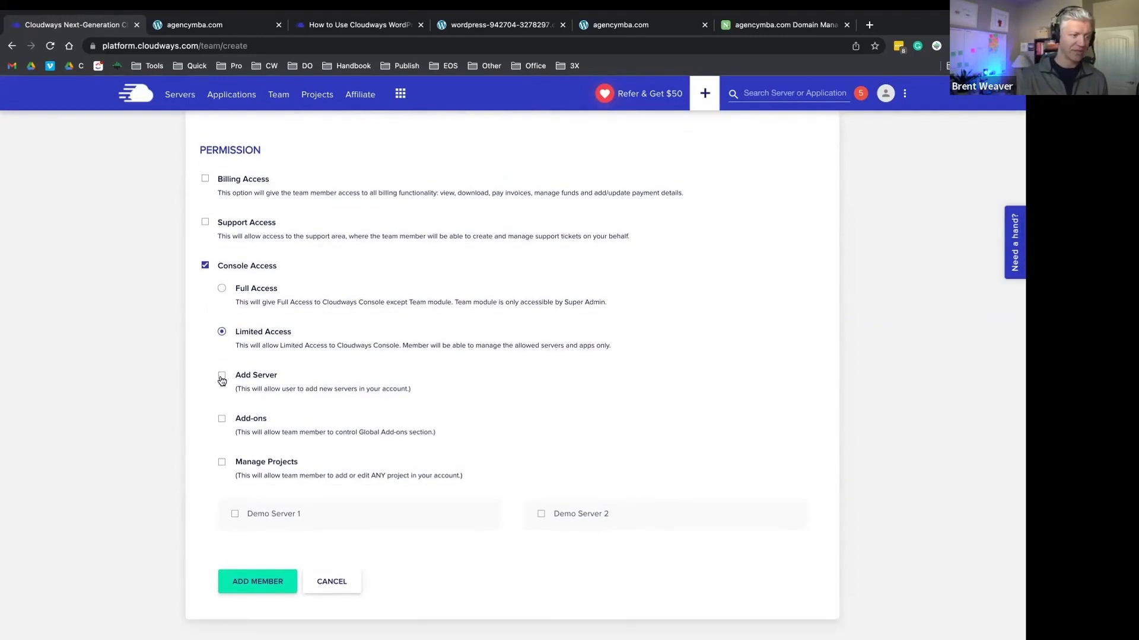
pyautogui.click(222, 419)
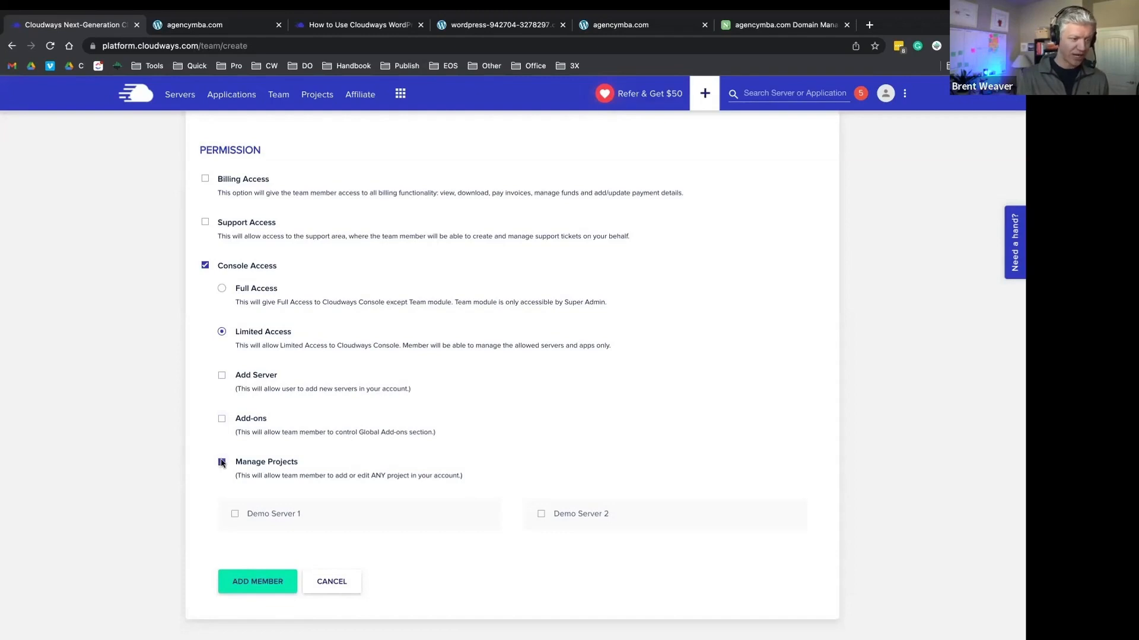
pyautogui.click(221, 461)
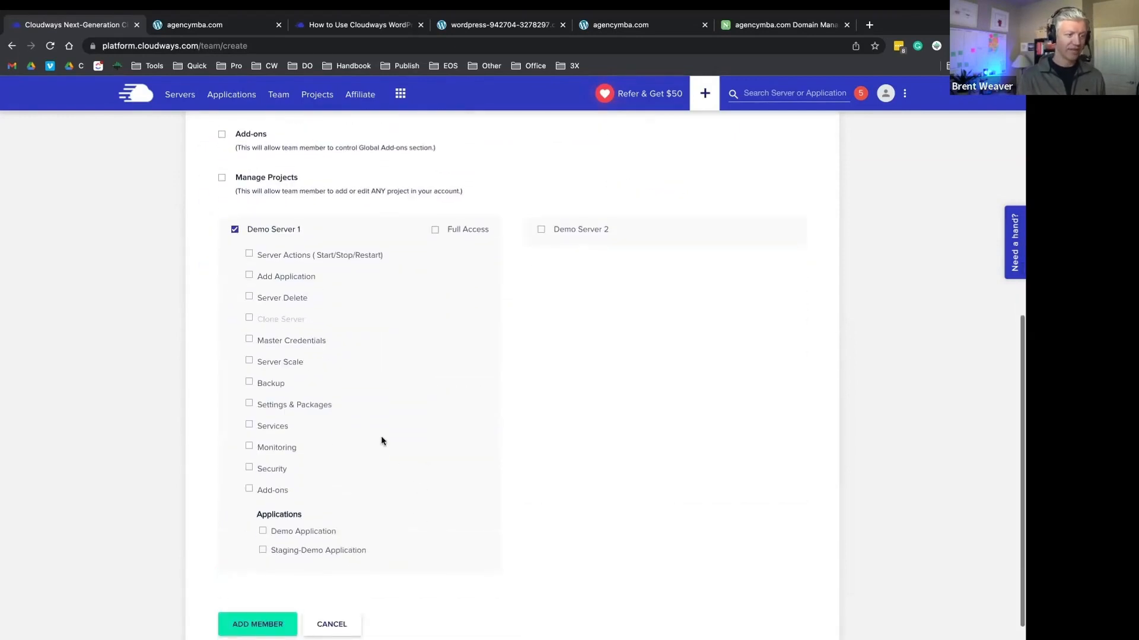
pyautogui.moveTo(319, 519)
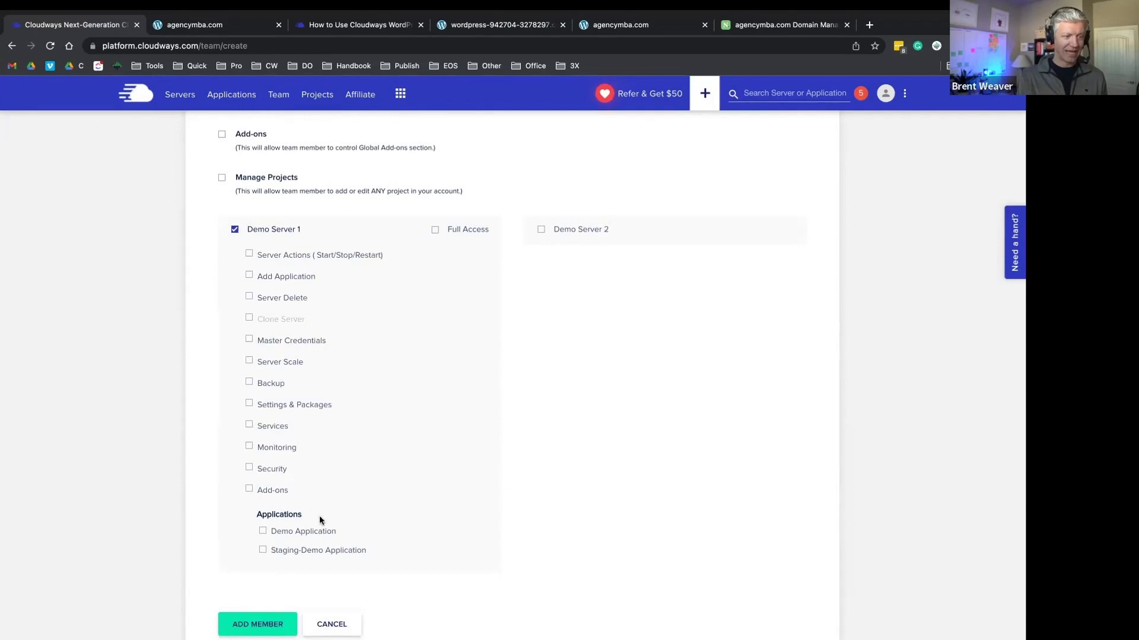
pyautogui.moveTo(272, 488)
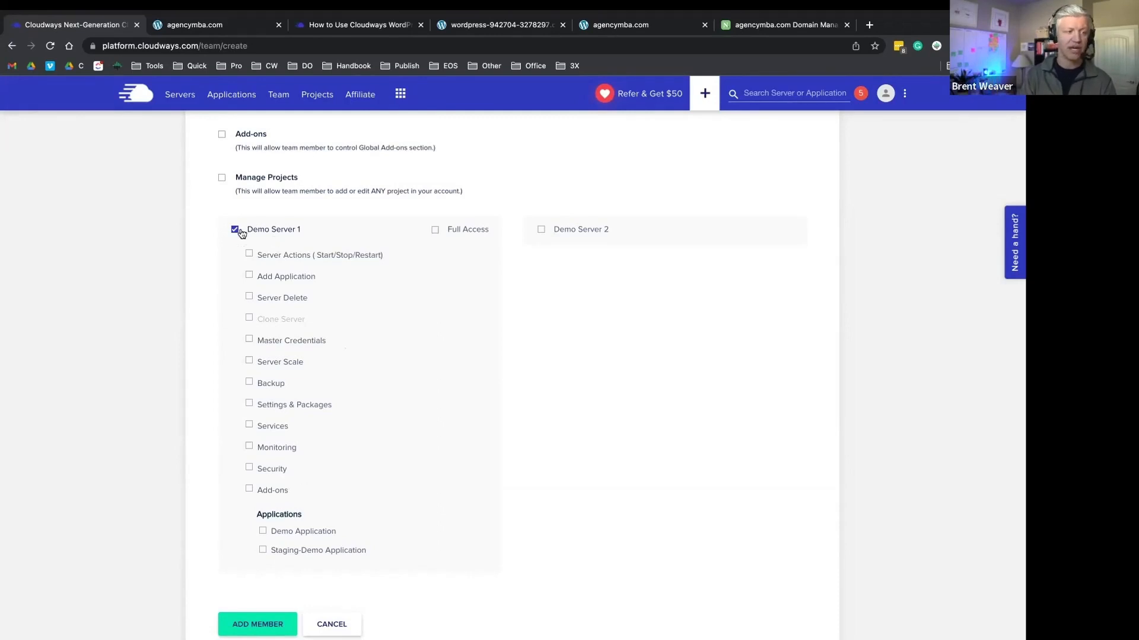
# Step: Grant the member access to Demo Application under Demo Server 1
pyautogui.scroll(-3)
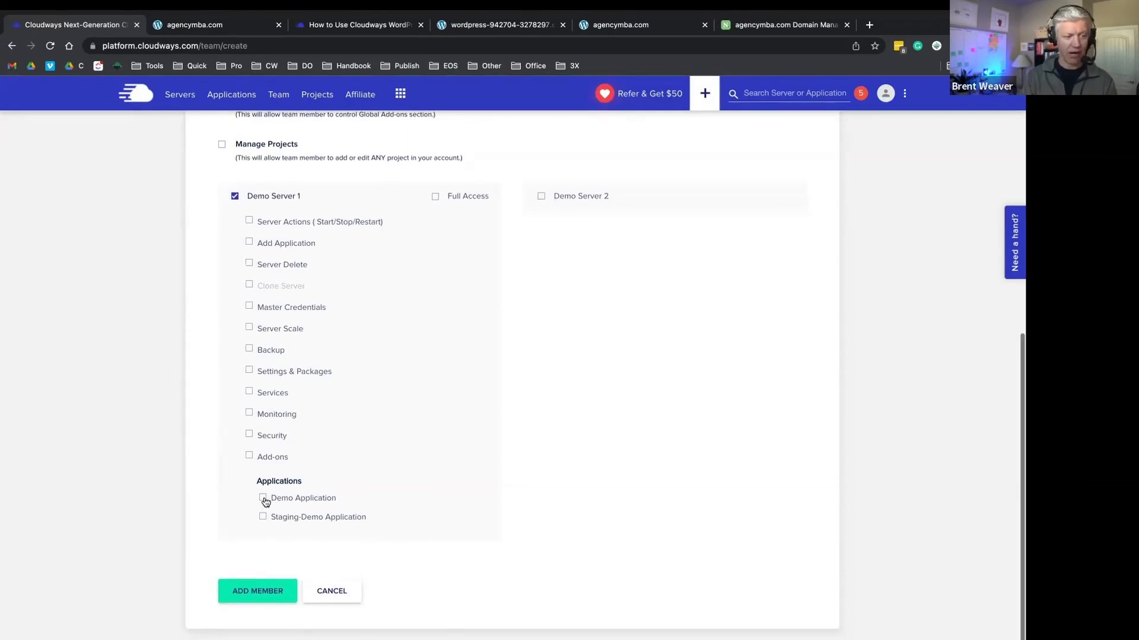
pyautogui.click(262, 497)
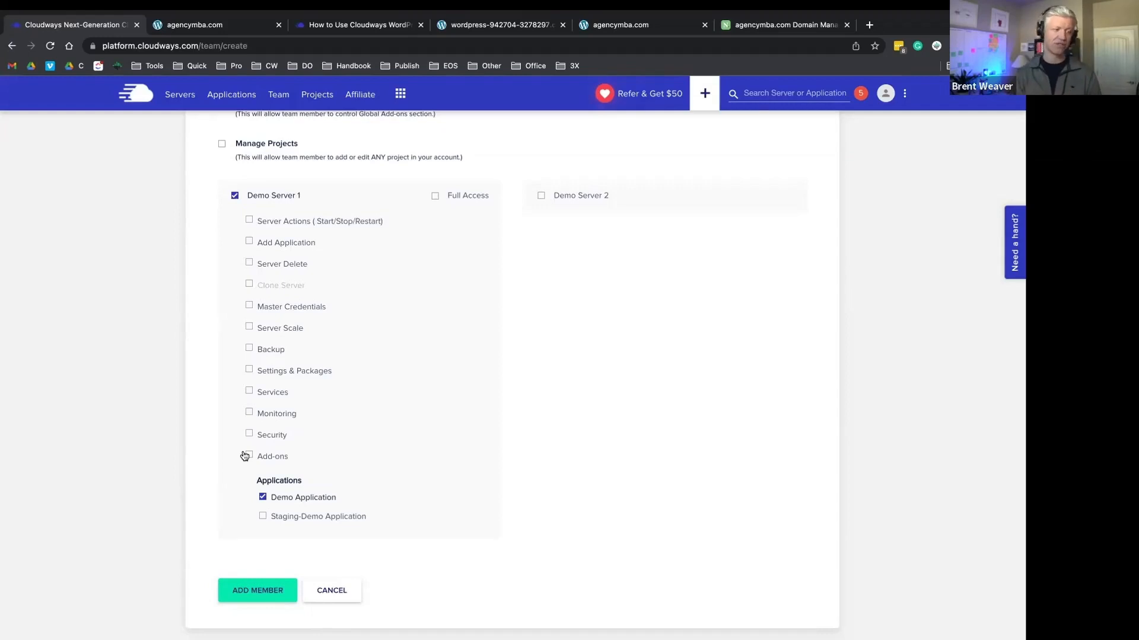
pyautogui.moveTo(340, 244)
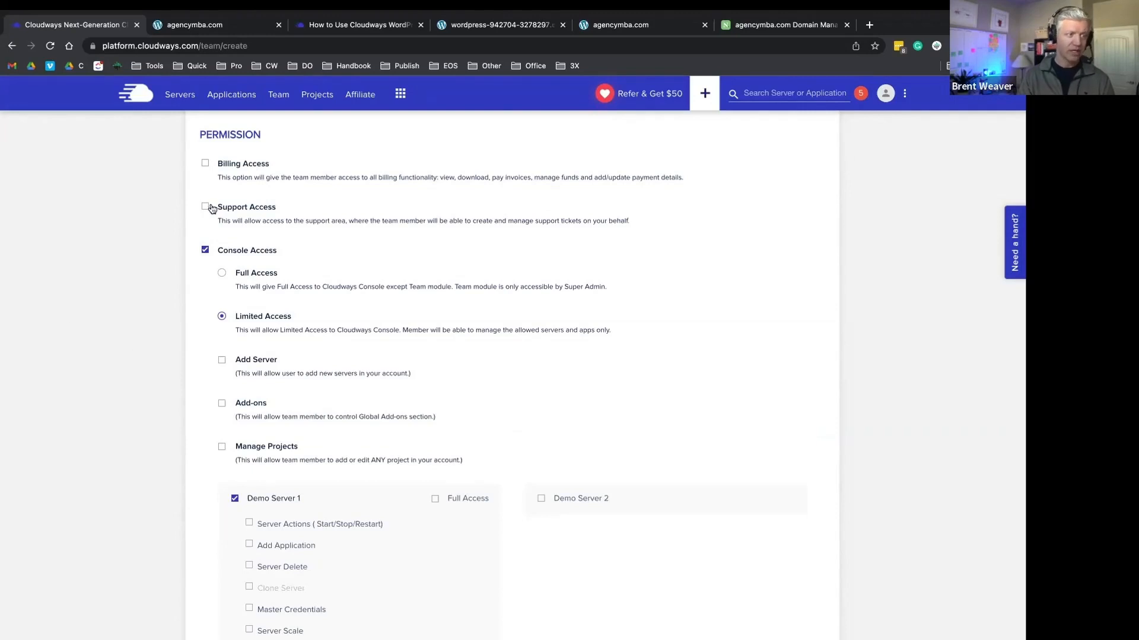
pyautogui.click(205, 207)
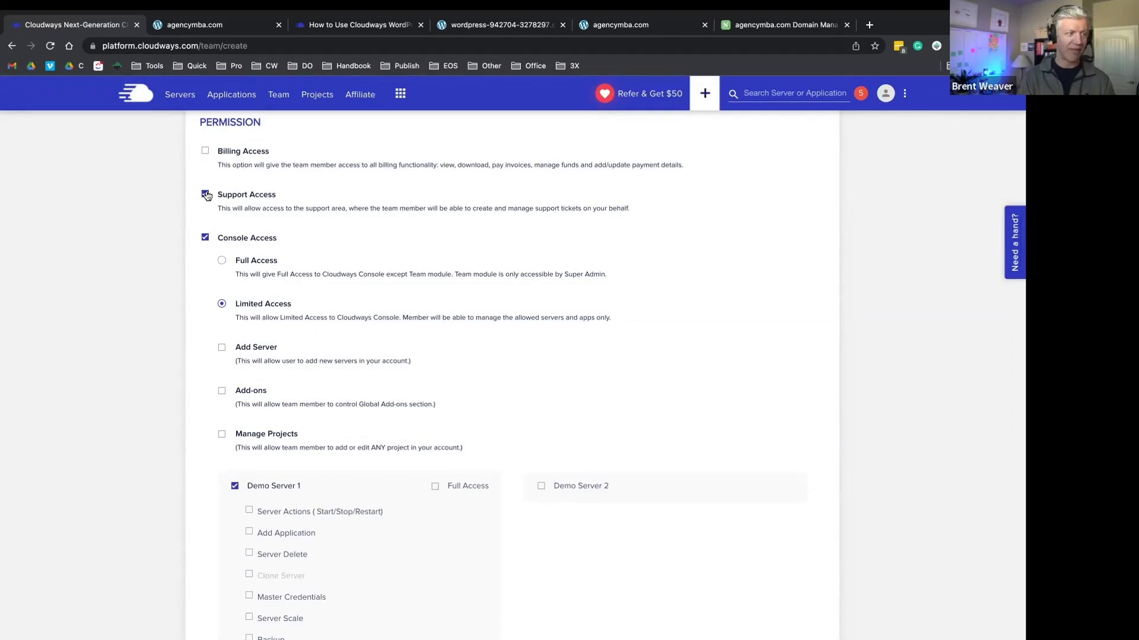
pyautogui.scroll(-3)
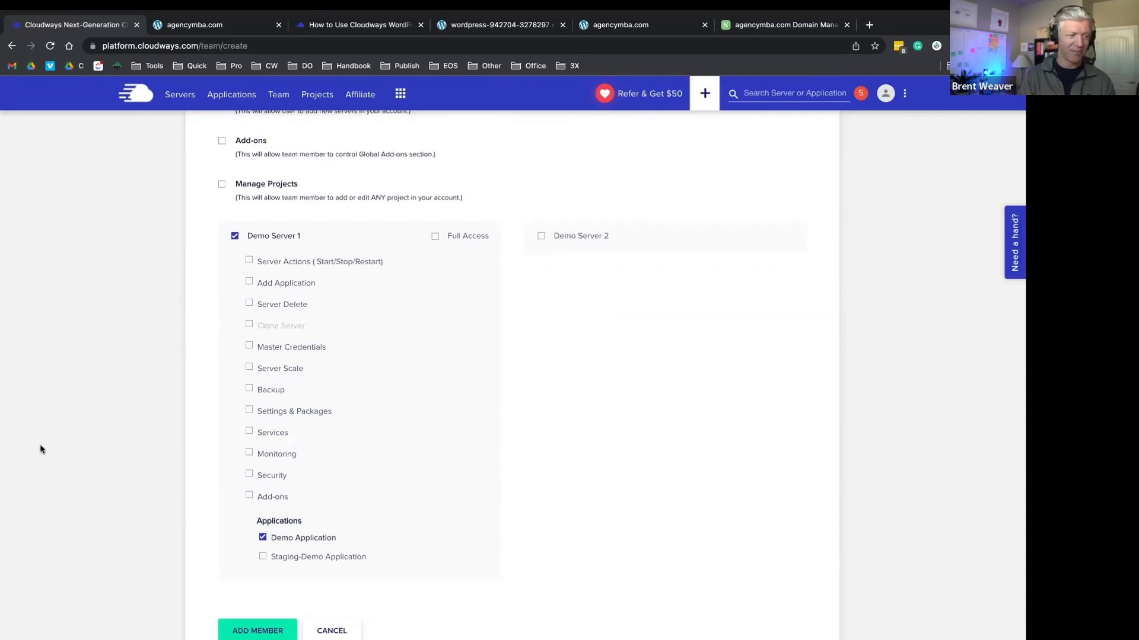
pyautogui.moveTo(209, 394)
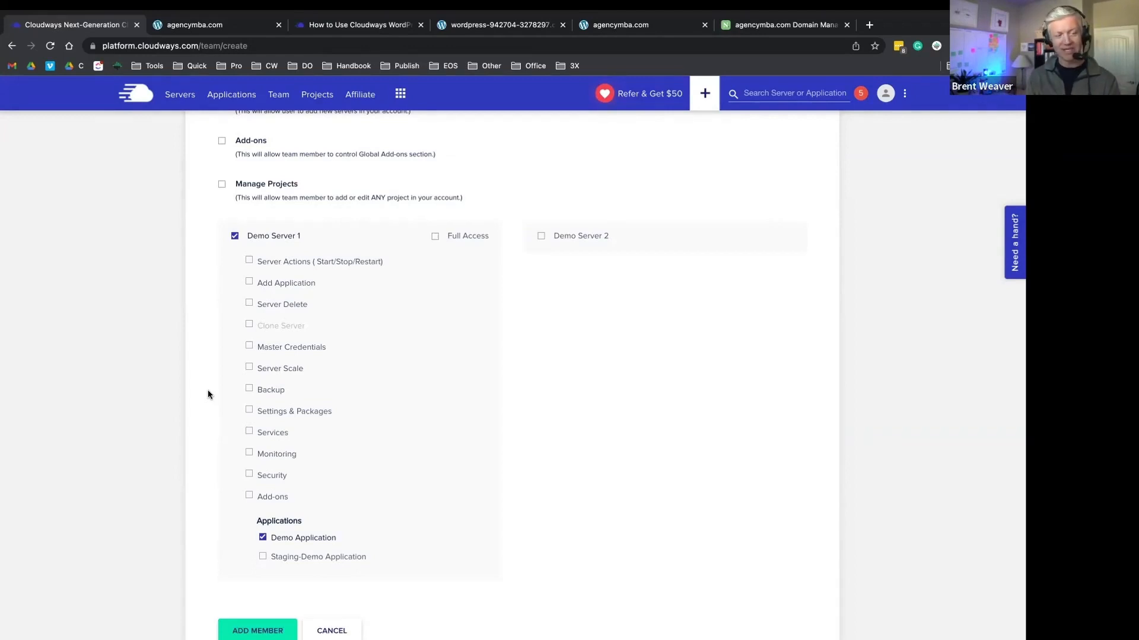
pyautogui.moveTo(205, 400)
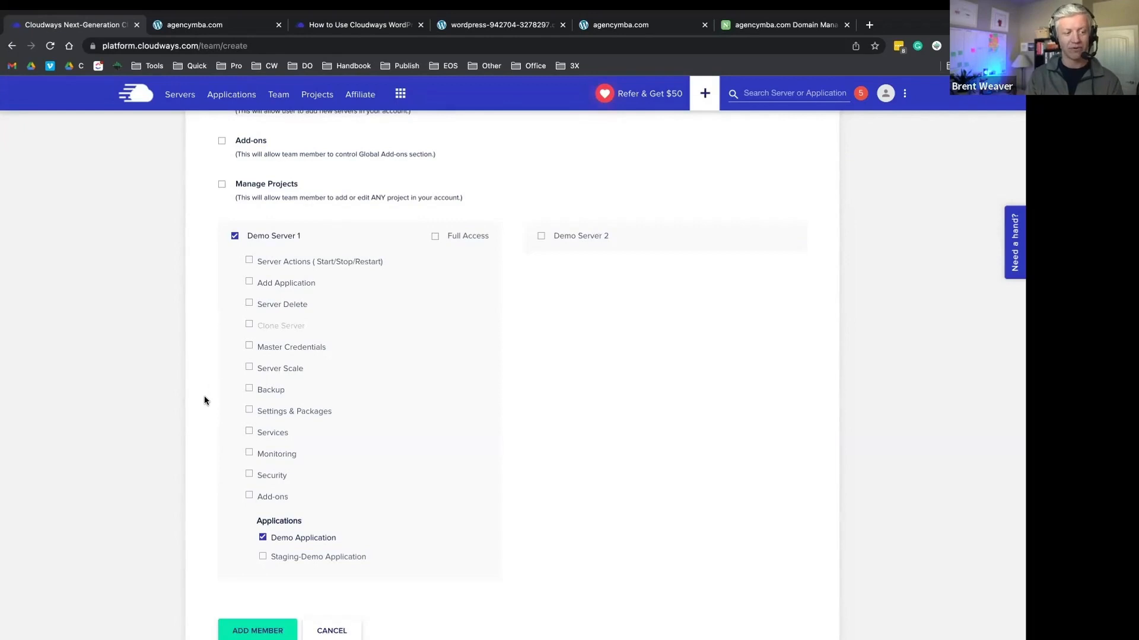
pyautogui.moveTo(206, 394)
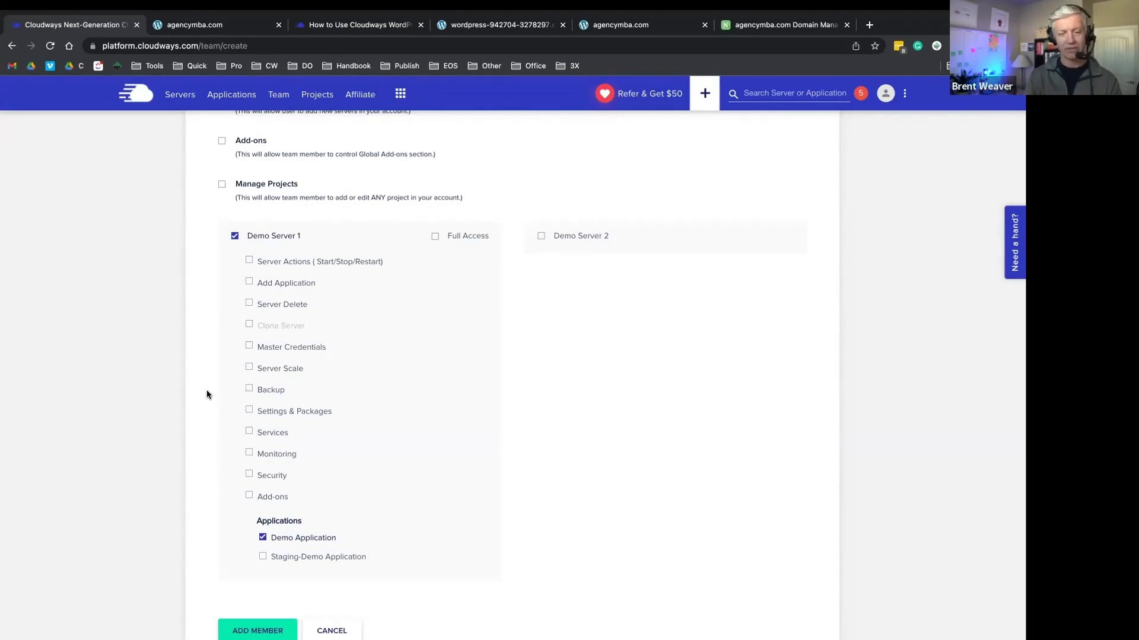
pyautogui.moveTo(220, 392)
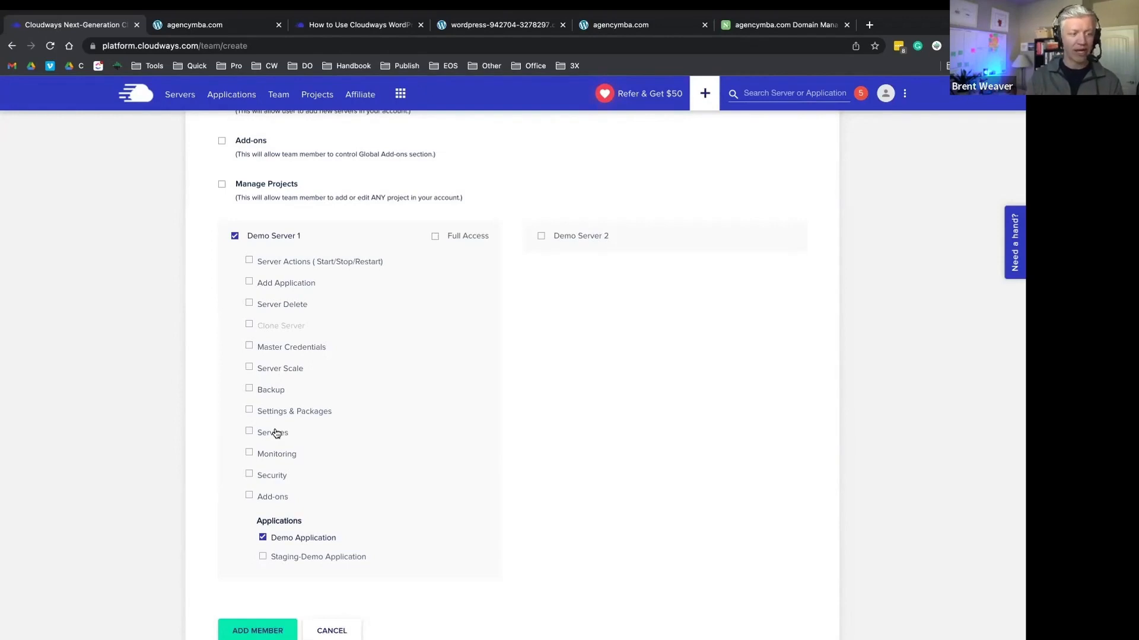
pyautogui.moveTo(216, 447)
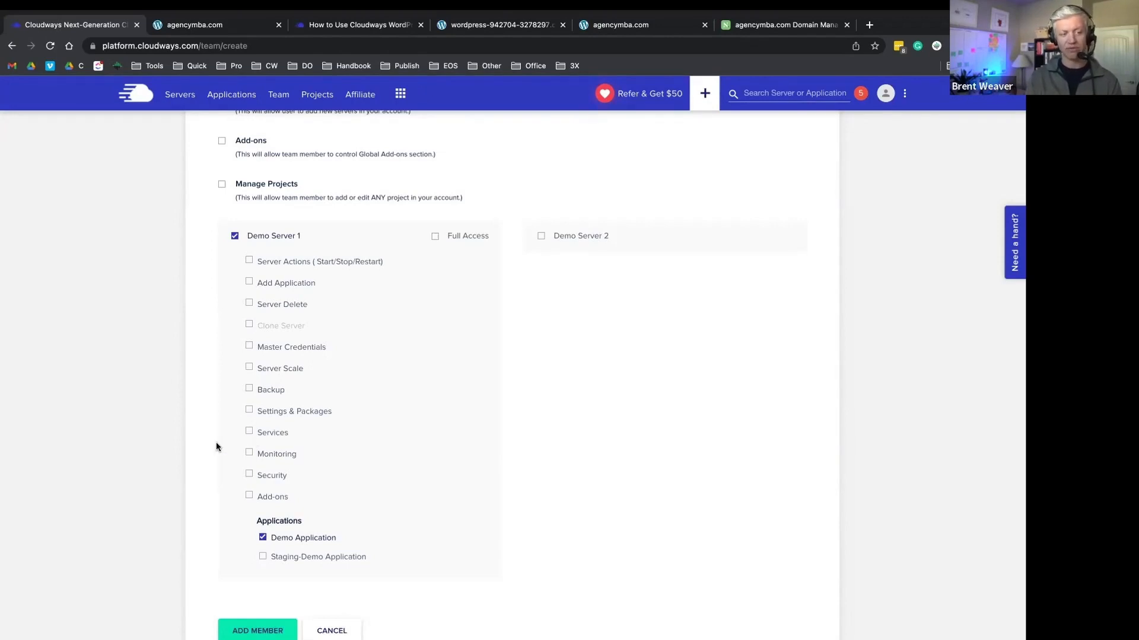
pyautogui.moveTo(329, 379)
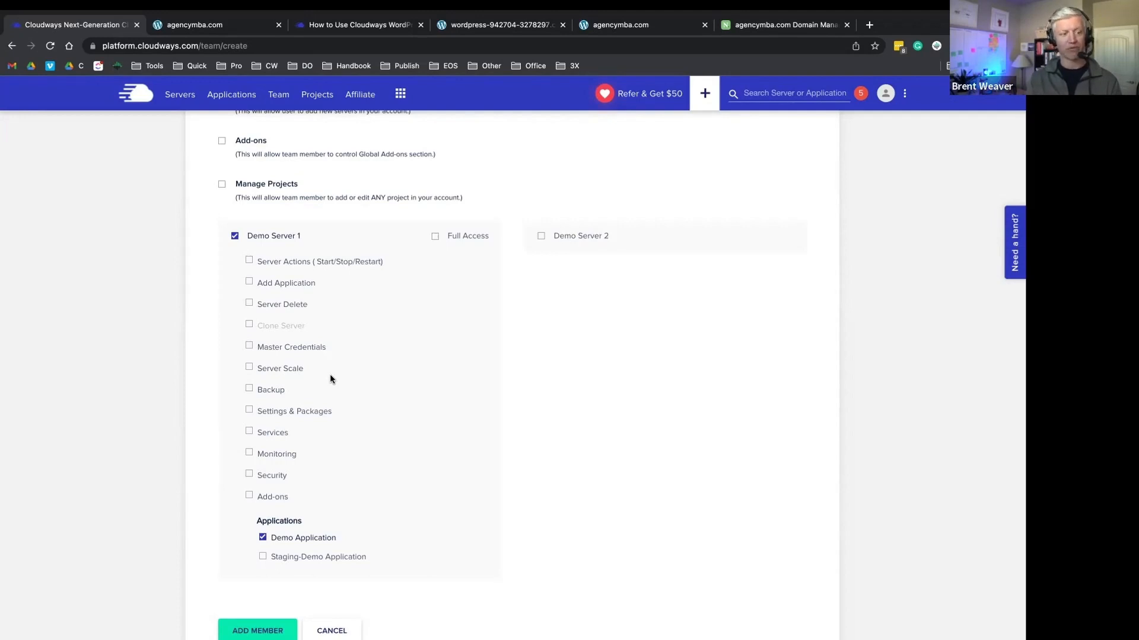
pyautogui.scroll(-3)
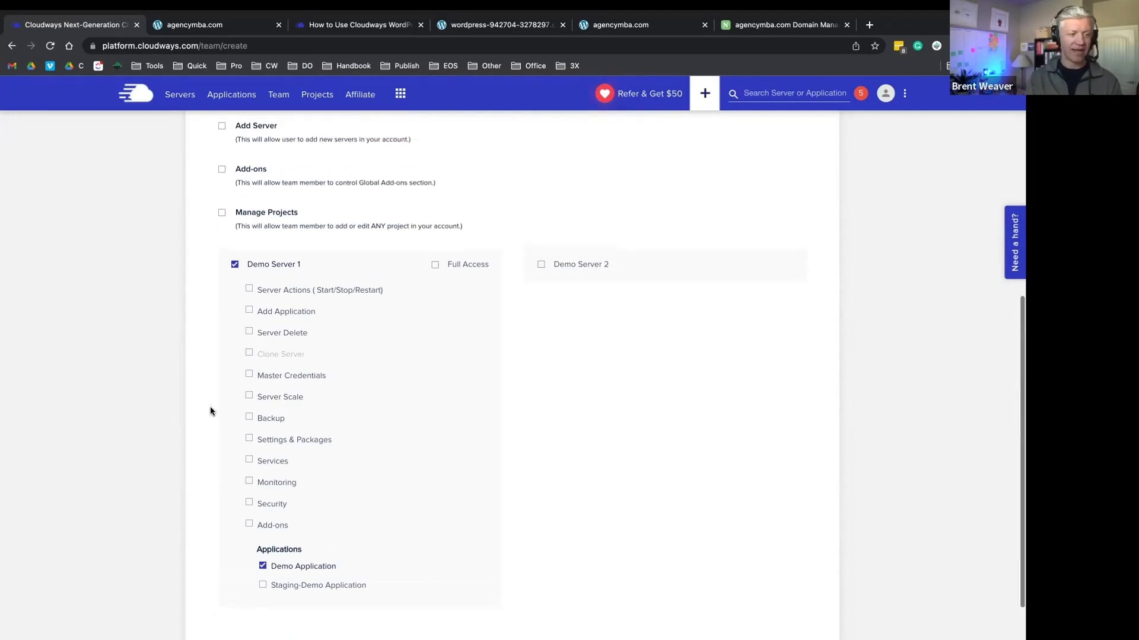